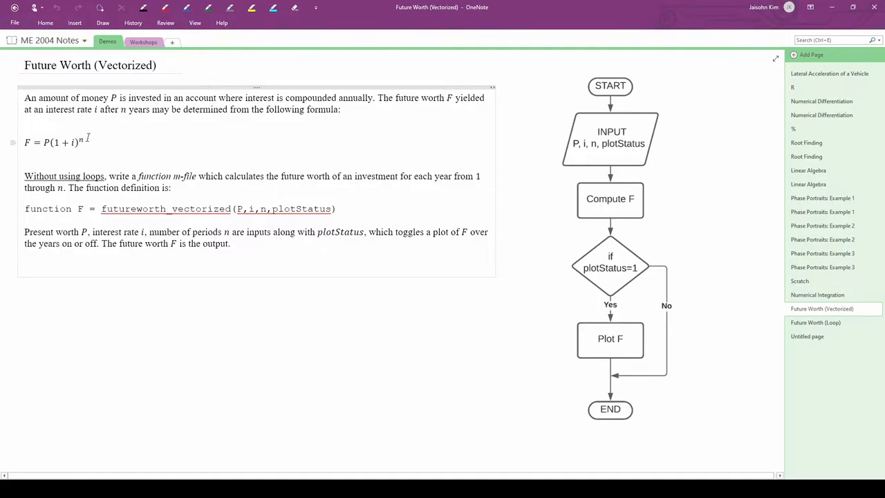
Review the required function definition with its plotStatus input and the flowchart diagram
click(52, 141)
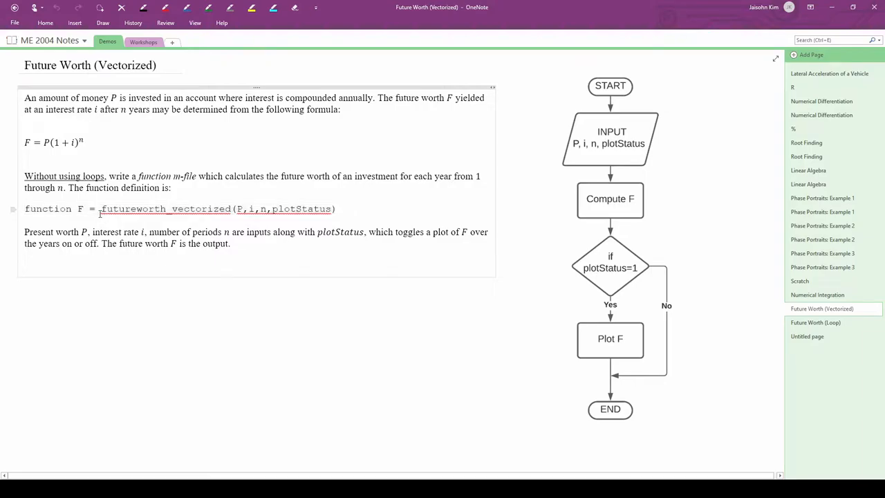
double_click(166, 209)
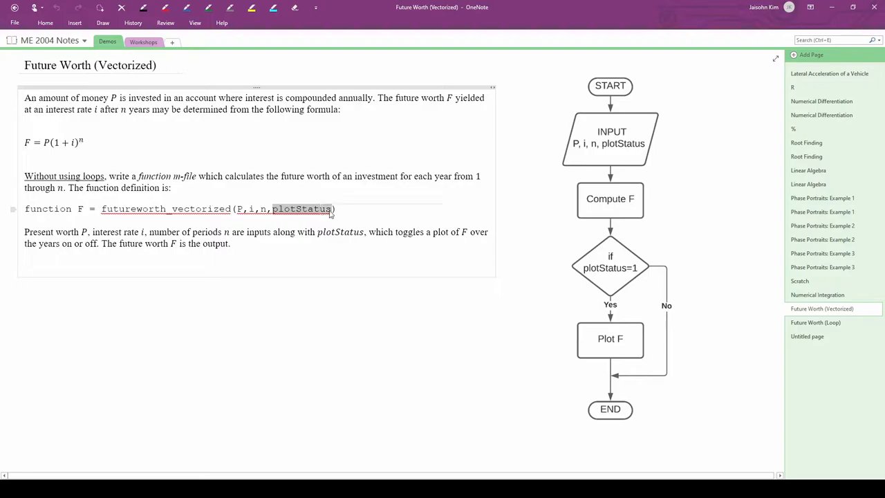
click(343, 210)
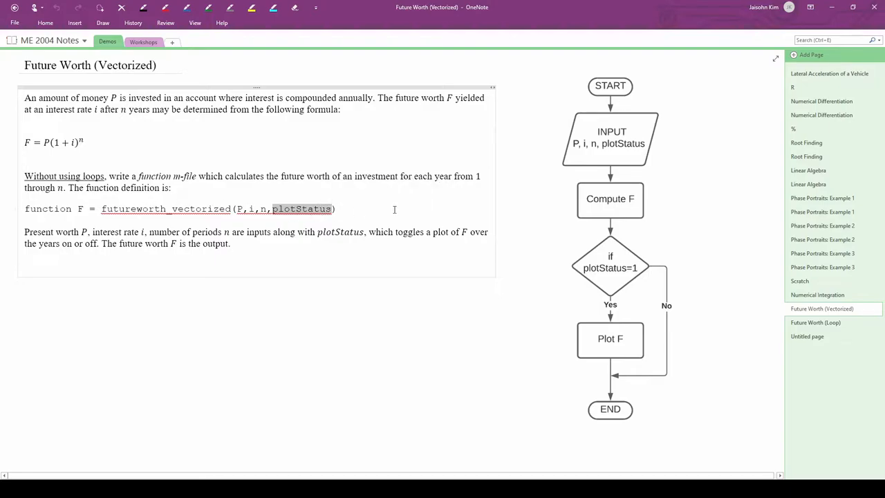
click(563, 159)
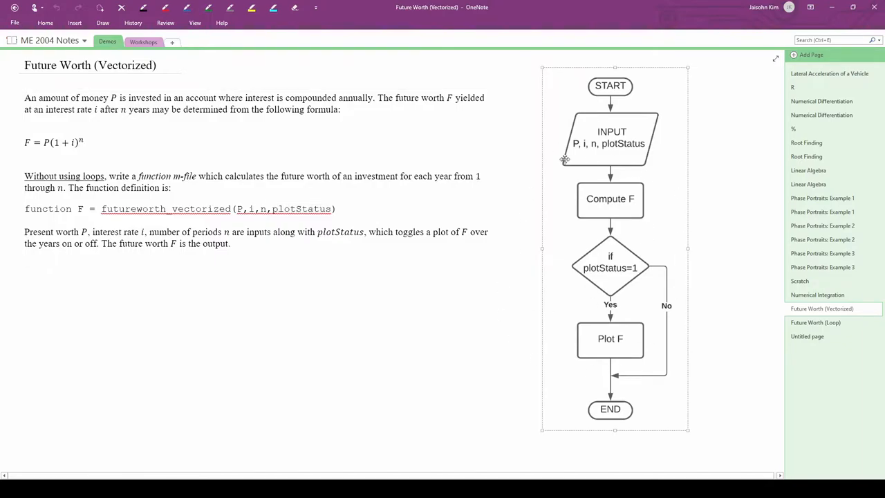
mouse_move(518, 224)
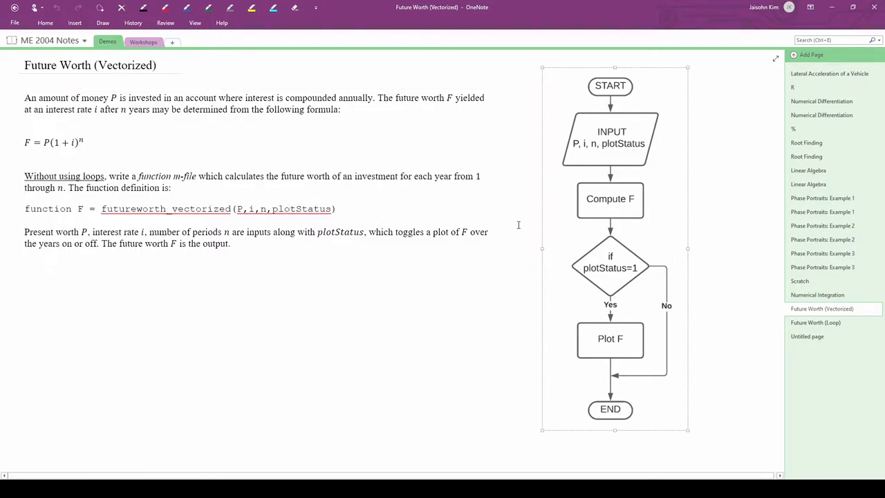
mouse_move(596, 160)
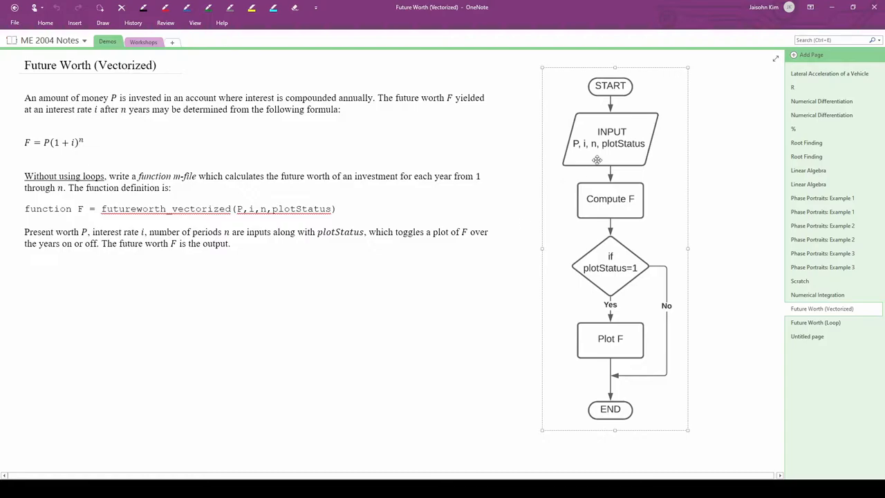
mouse_move(611, 199)
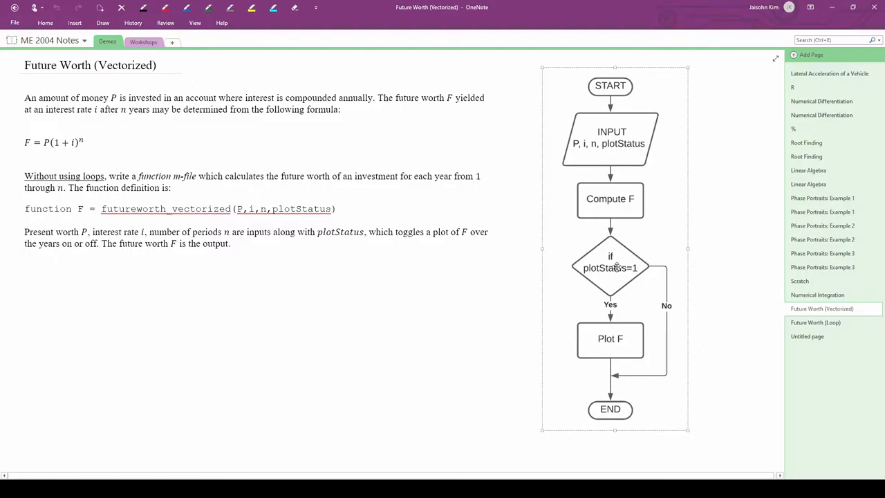
mouse_move(645, 381)
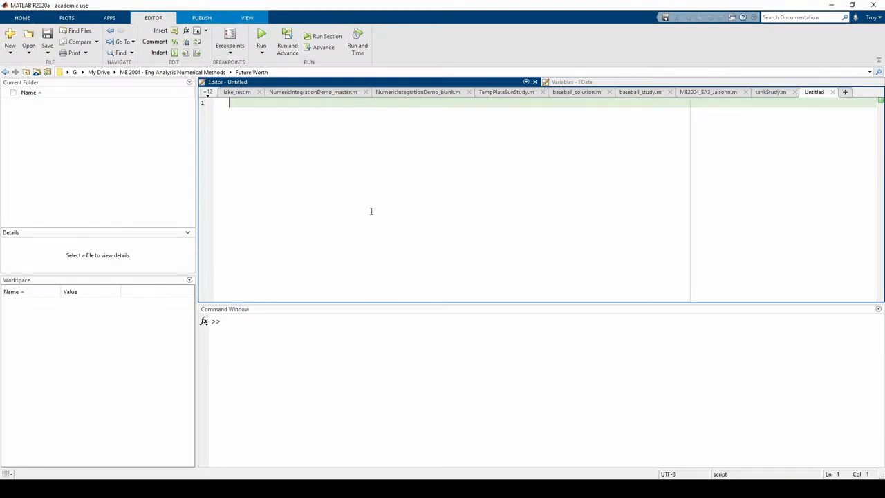
Create a new function file declared as F = futureworth_vectorized(P,i,n,plotStatus)
click(8, 36)
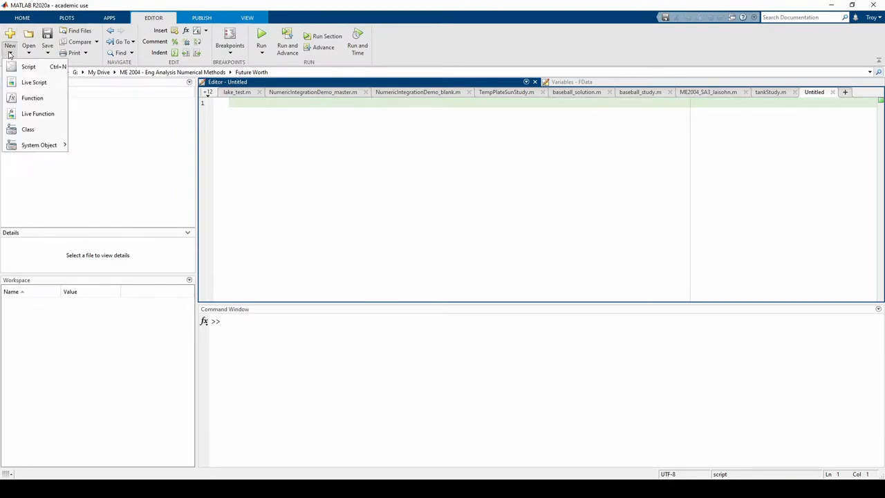
click(32, 96)
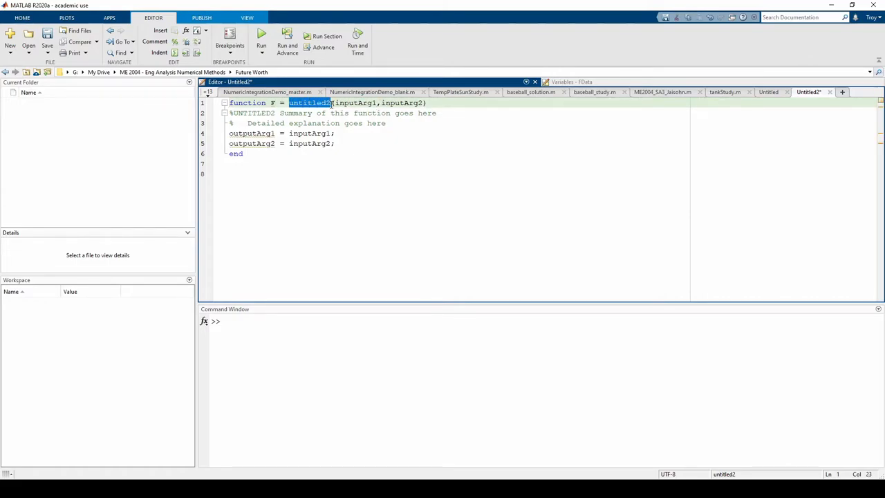
text(futureworth)
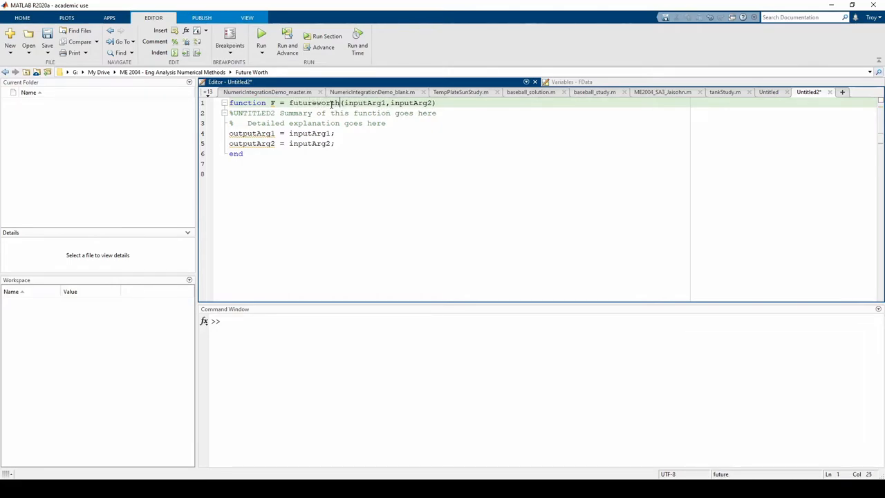
text(_vectorized)
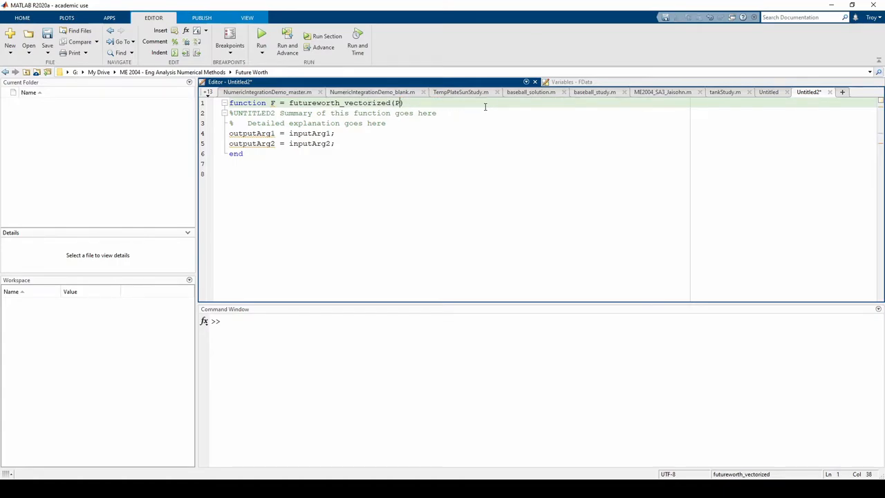
text(,i,n,p)
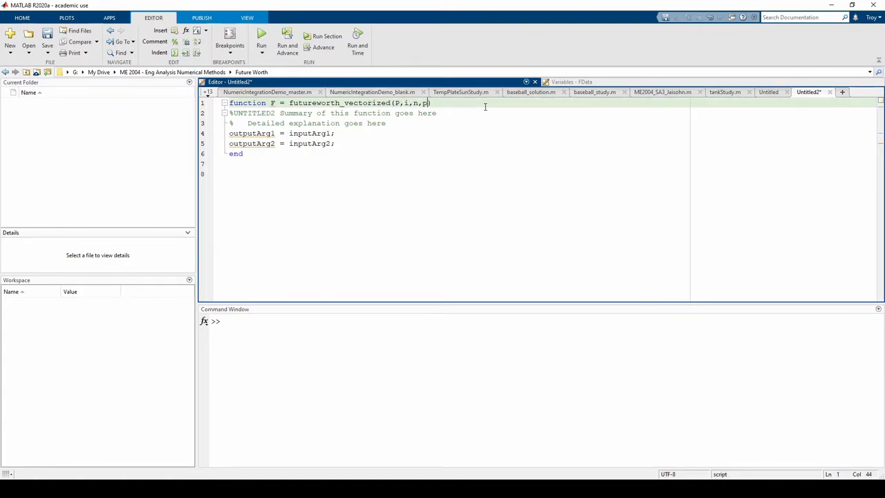
text(lotStatus)
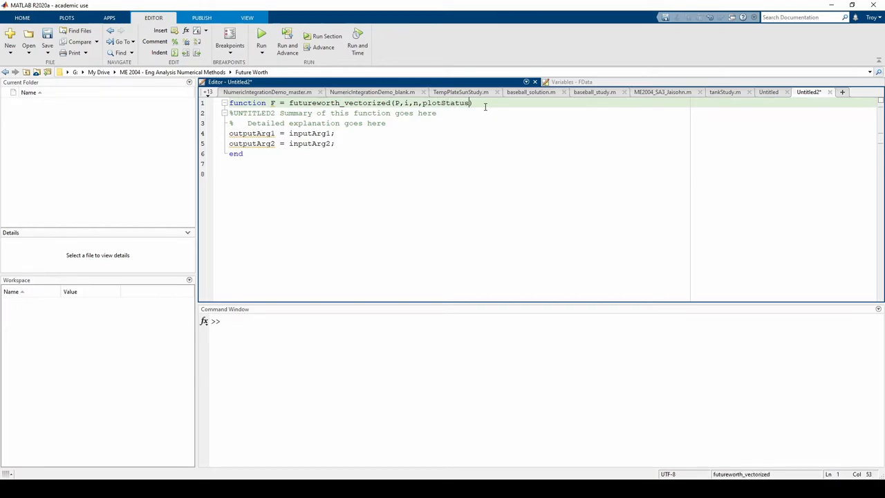
drag(229, 132, 335, 142)
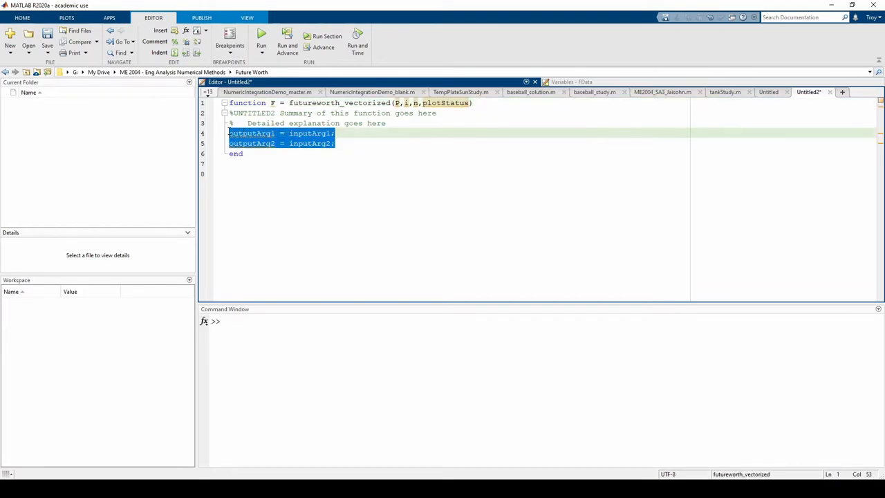
Replace the template body with header comments describing purpose, syntax, inputs and output
key(Delete)
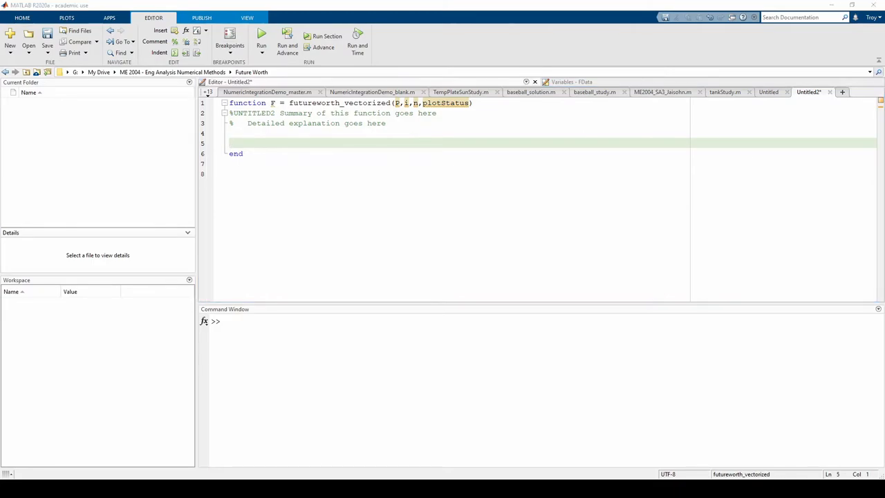
drag(230, 114, 388, 123)
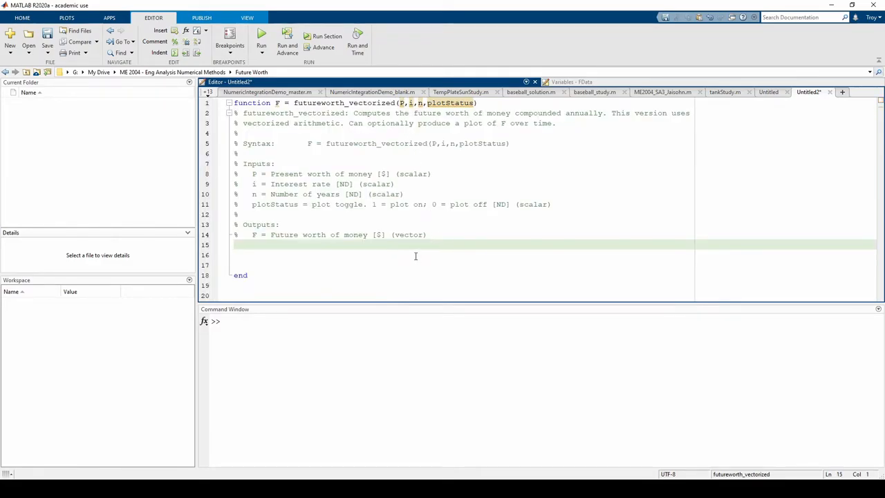
mouse_move(422, 258)
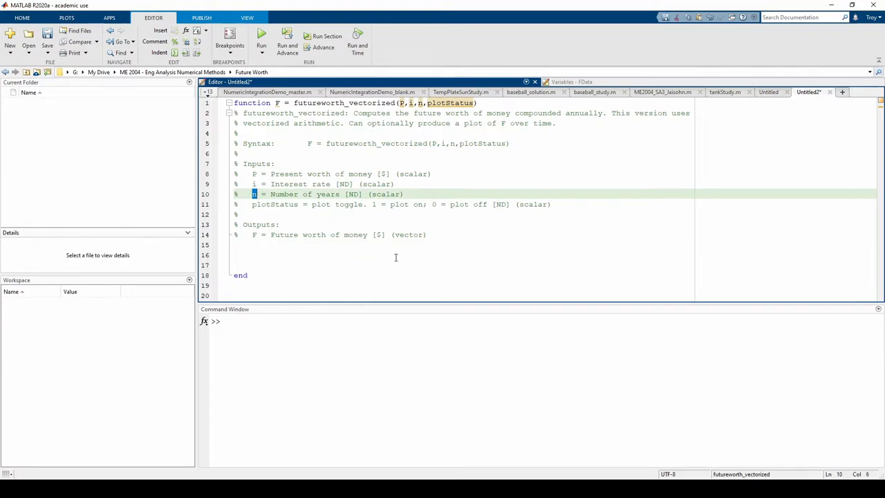
mouse_move(406, 260)
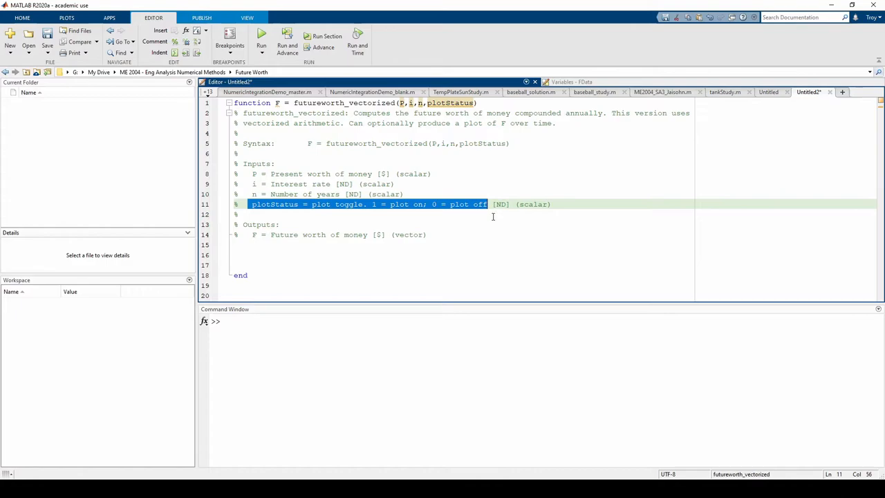
mouse_move(490, 221)
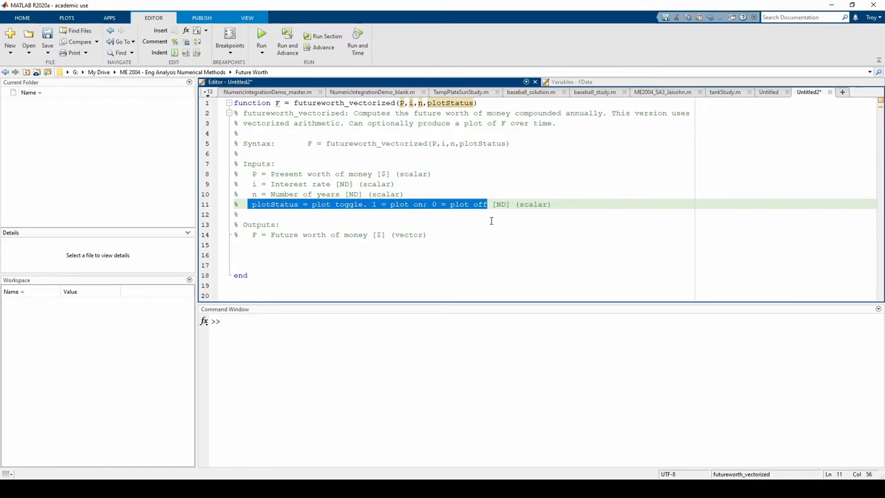
Save the file as futureworth_vectorized.m in the Future Worth folder
click(491, 221)
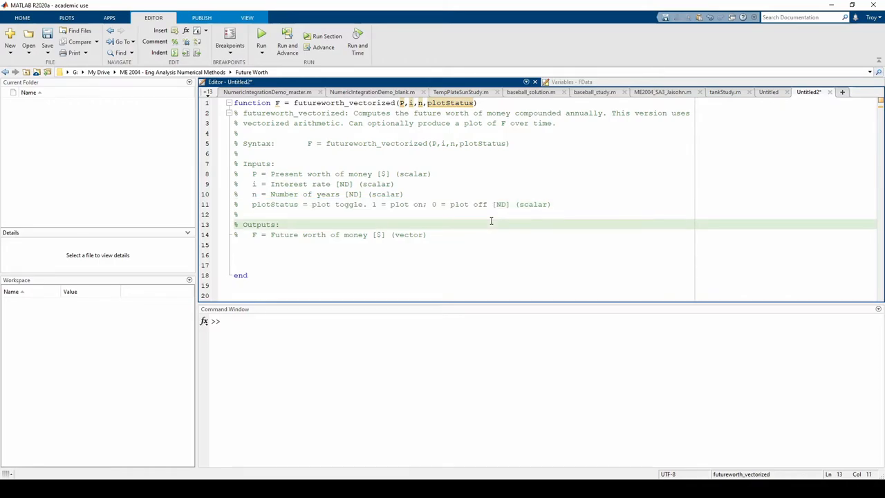
key(ctrl+s)
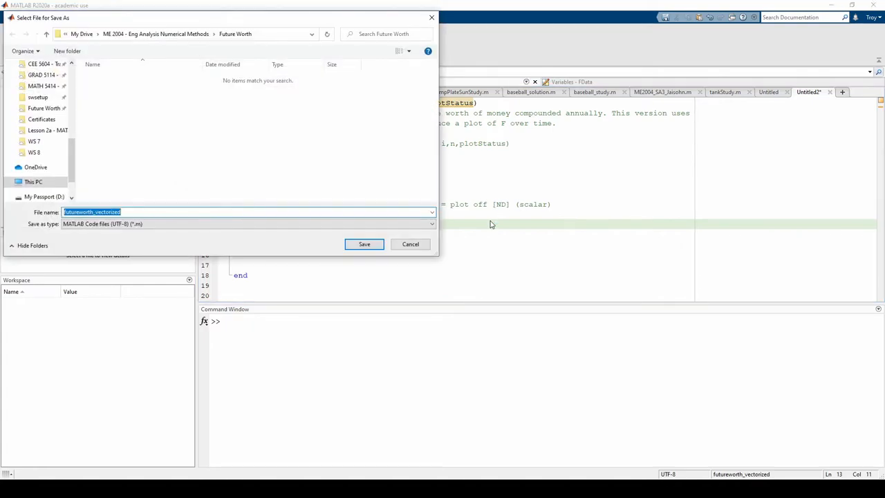
mouse_move(482, 224)
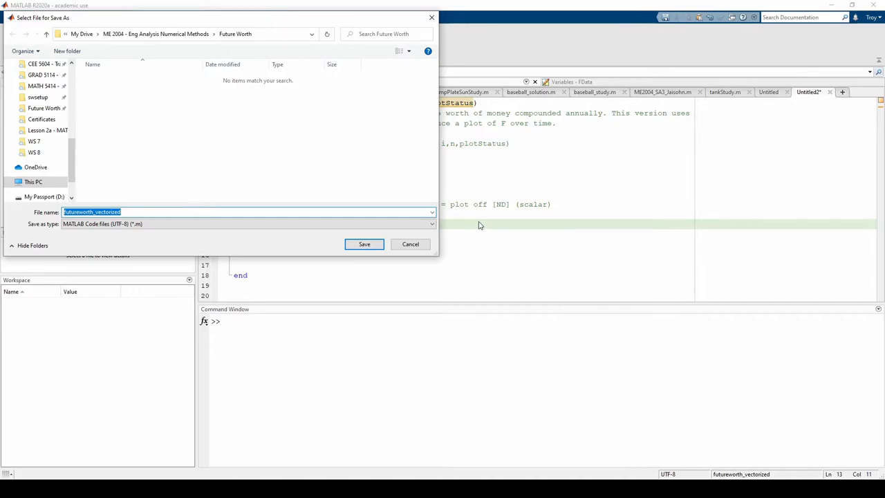
mouse_move(473, 227)
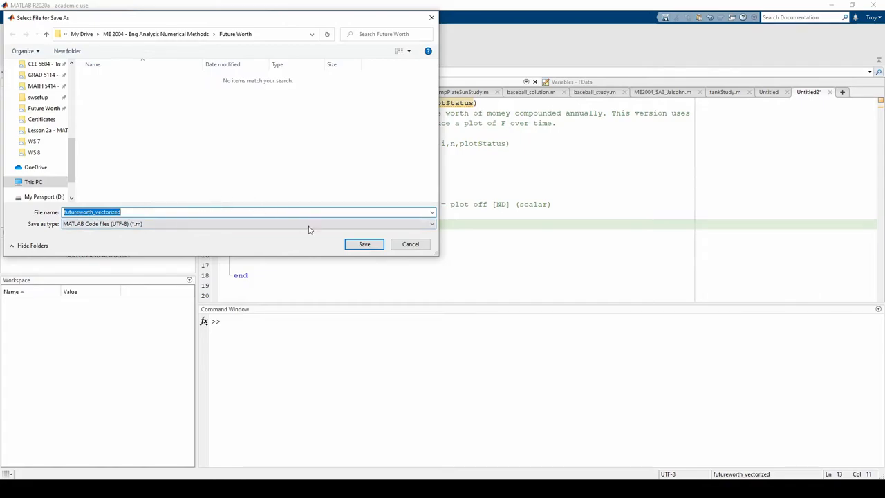
click(364, 244)
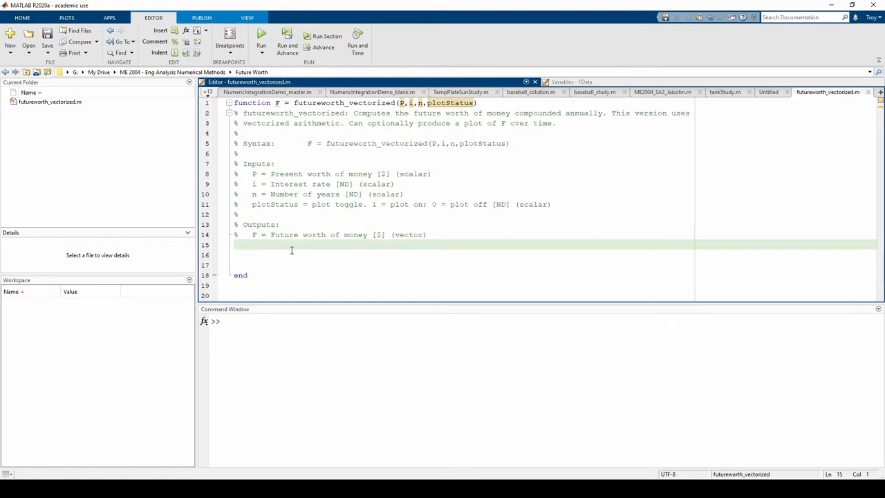
Add a '% Compute F' comment and define the year vector nn = 1:n
text(% Comput)
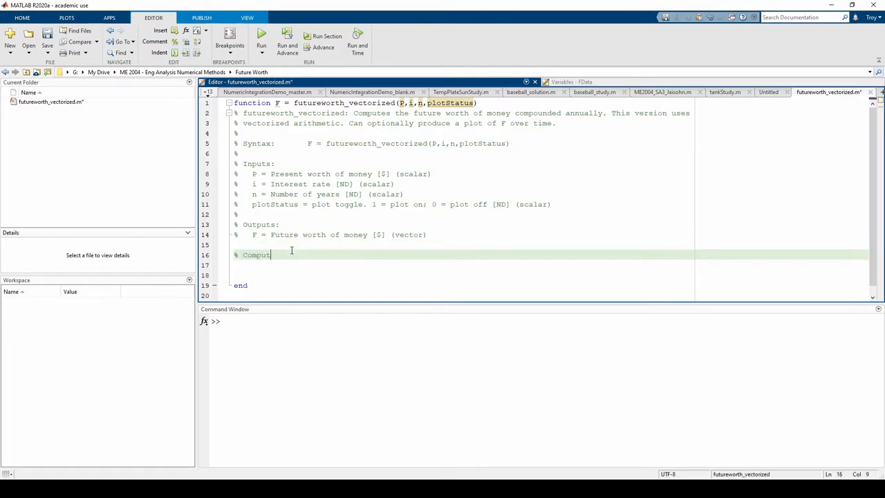
text(e F)
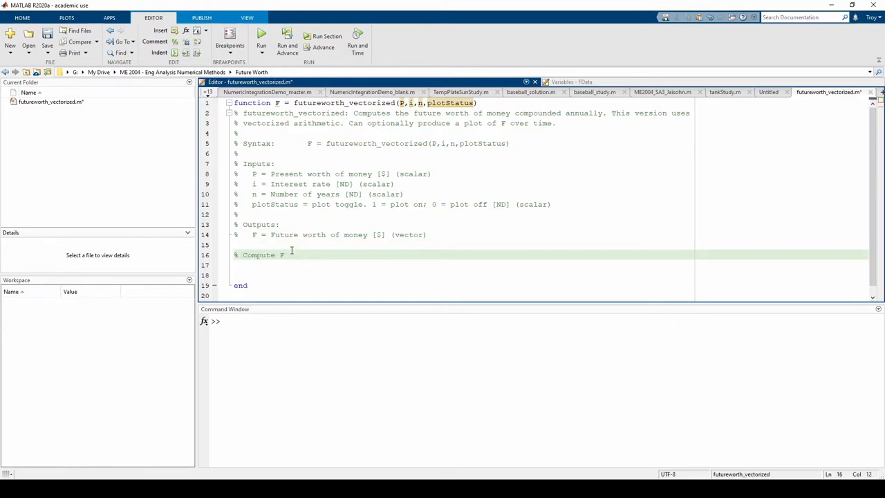
text(nn = 1)
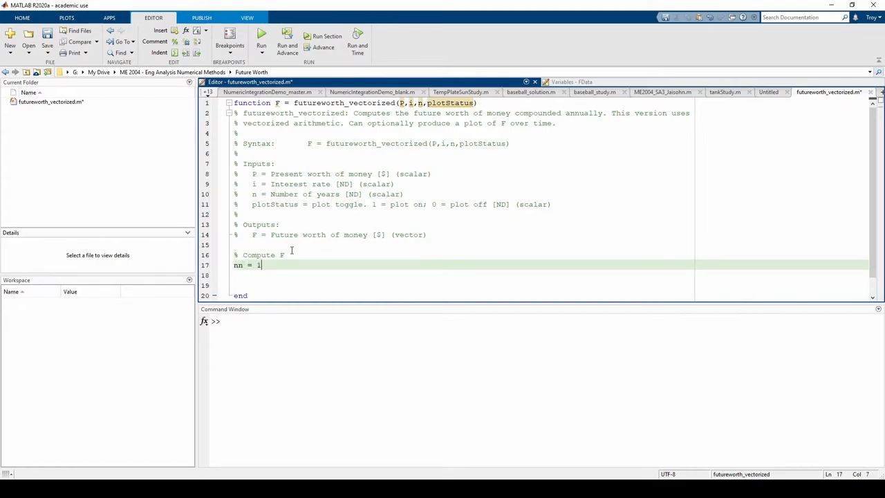
text(:n;)
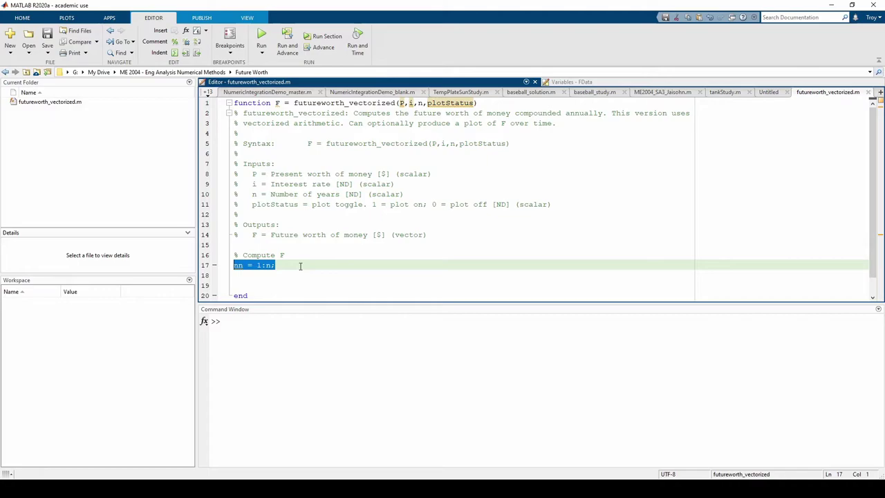
Compute the future worth vector F = P*(1+i).^nn with element-wise power
click(300, 266)
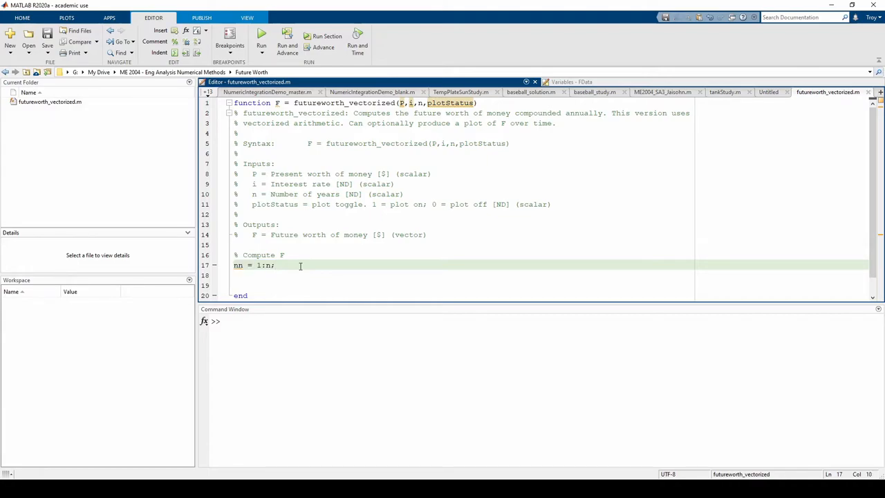
text(F = P)
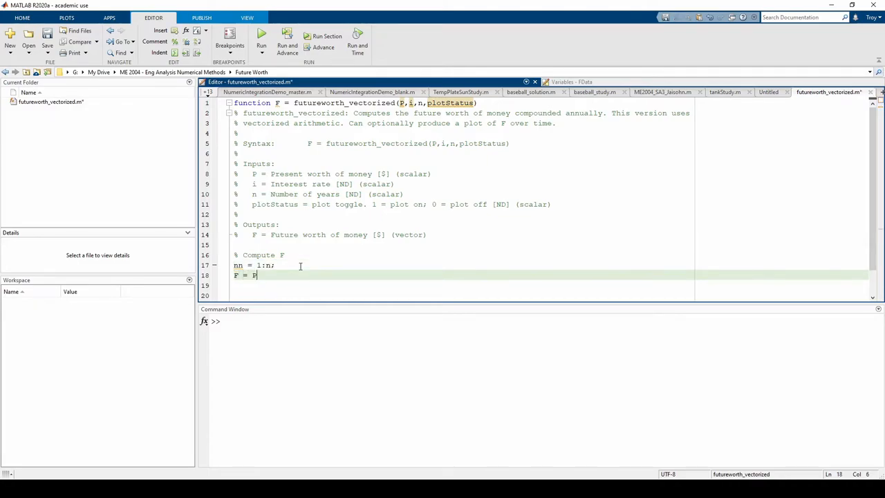
text(*(1+i)
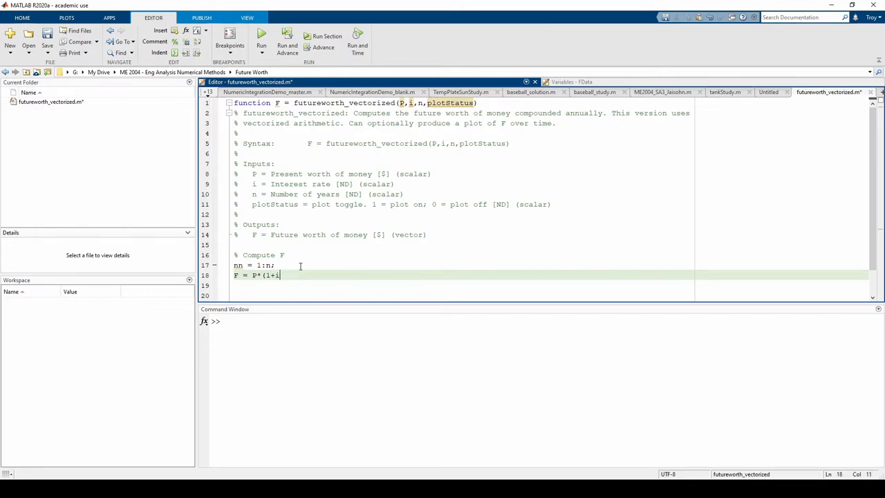
text().)
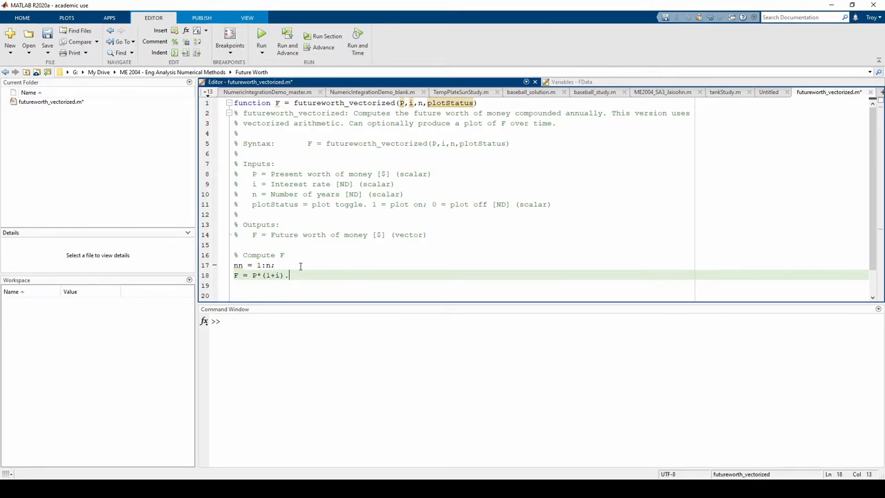
text(^nn;)
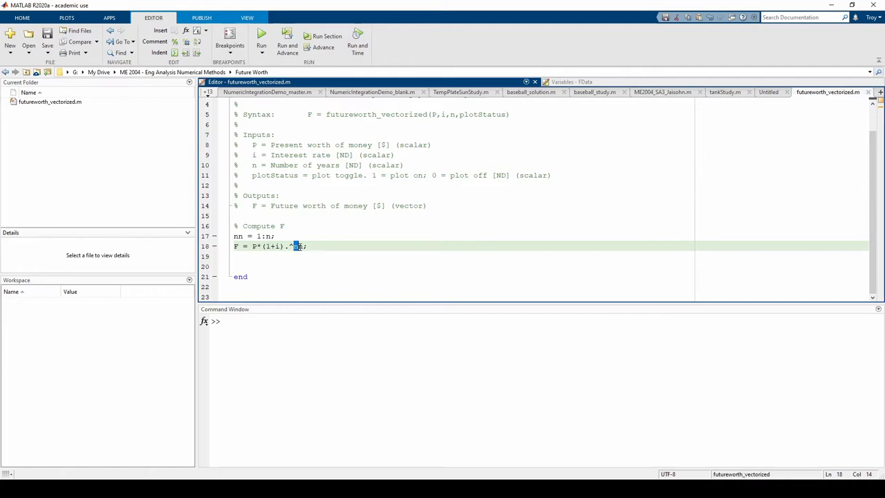
double_click(297, 246)
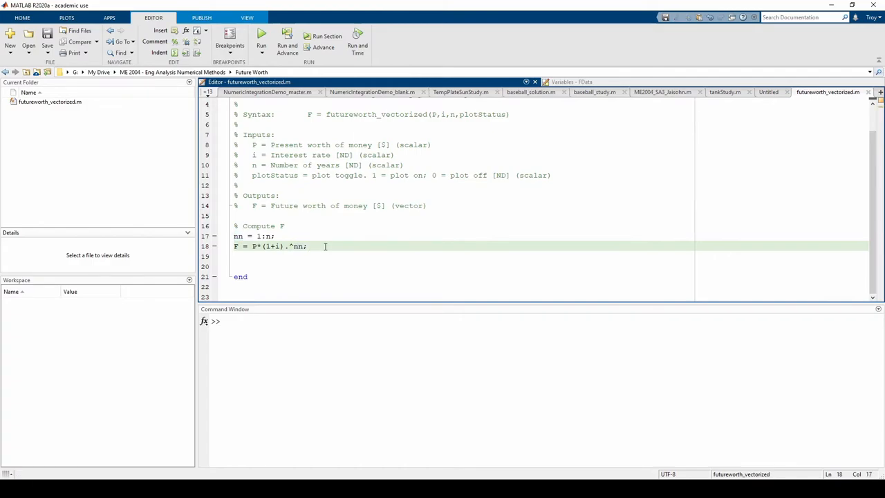
text(% Optionally plot F vs. nn)
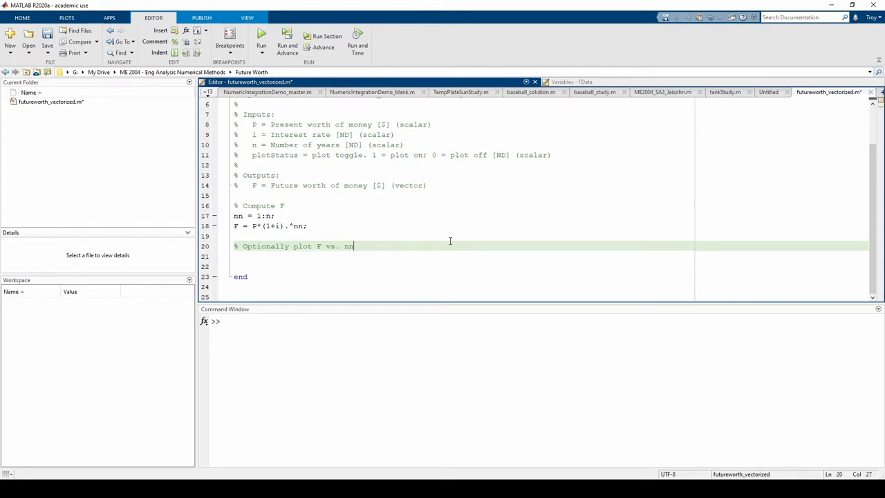
Start an if isequal(plotStatus,1) block that opens a new figure
text(if i)
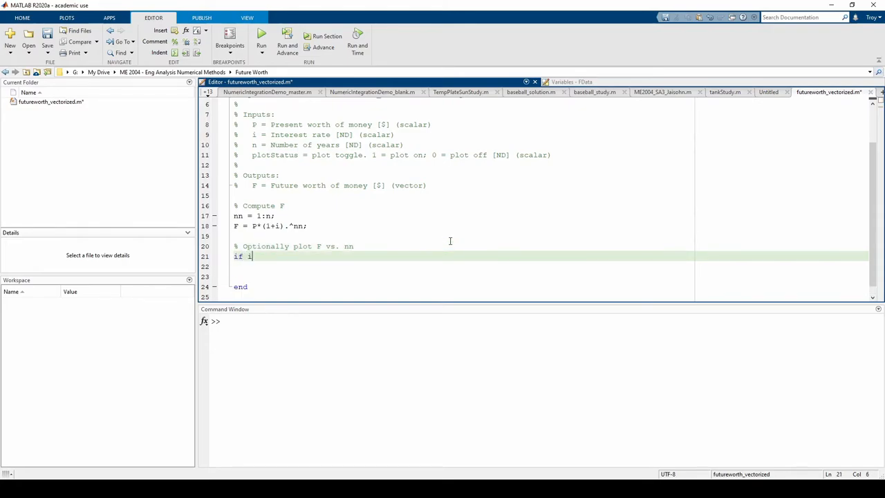
text(sequal()
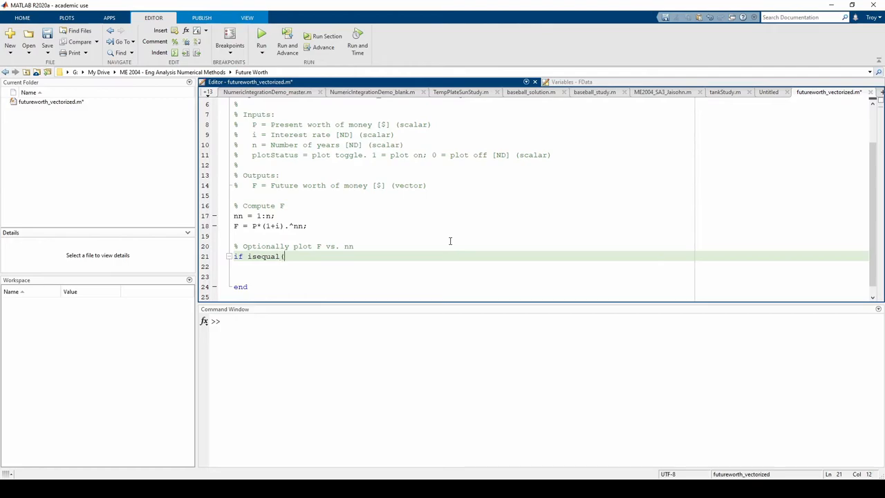
text(plotStatus,1)
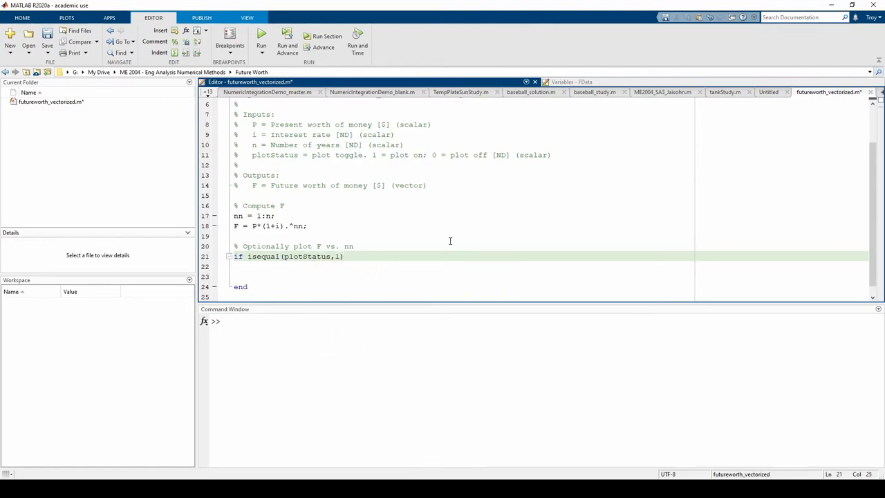
text(figure)
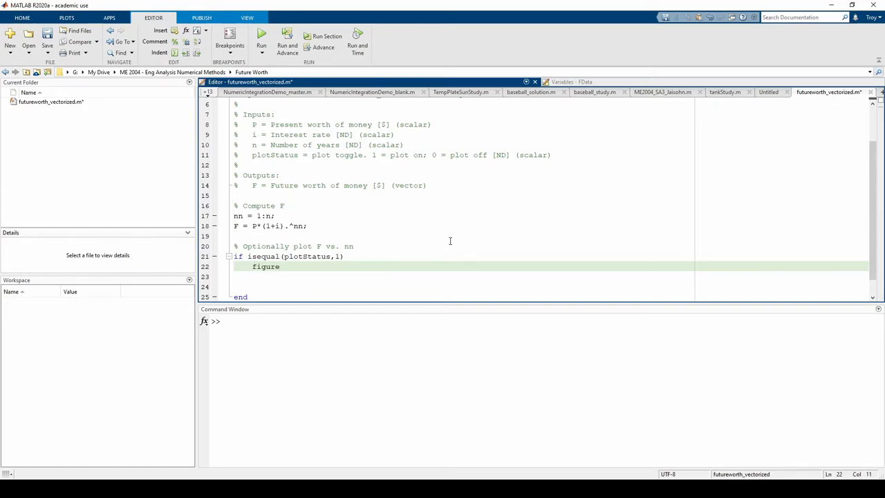
Plot F against nn with 'bo-' markers and turn the grid on
text(plot()
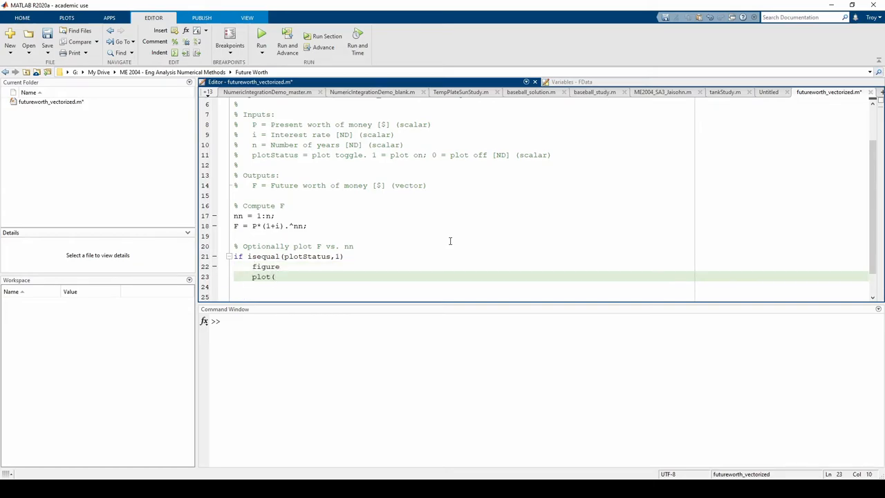
text(nn,F)
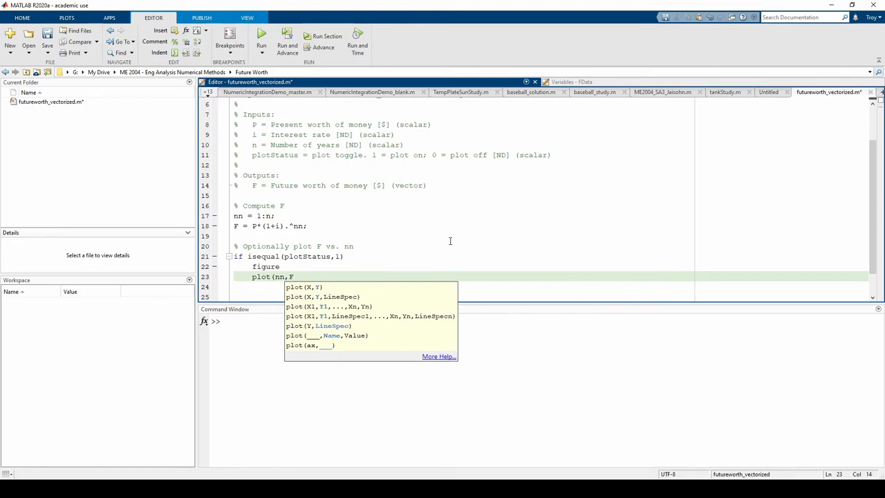
text(,'bo)
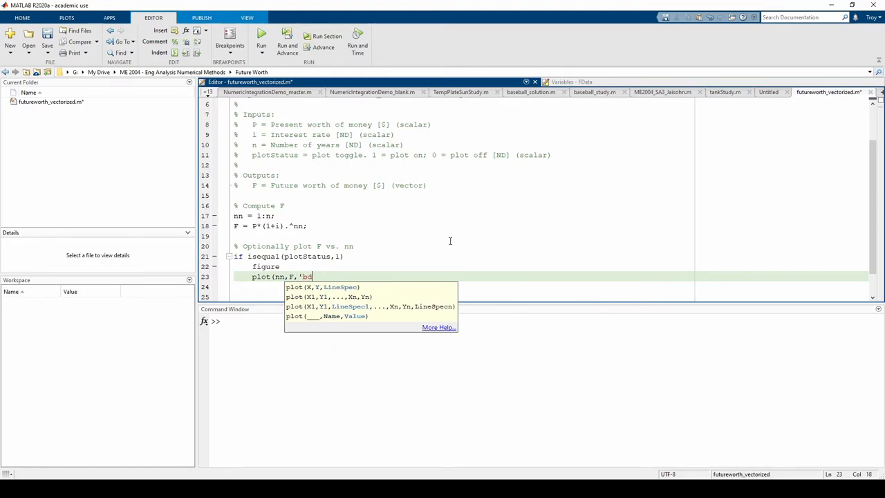
text(-))
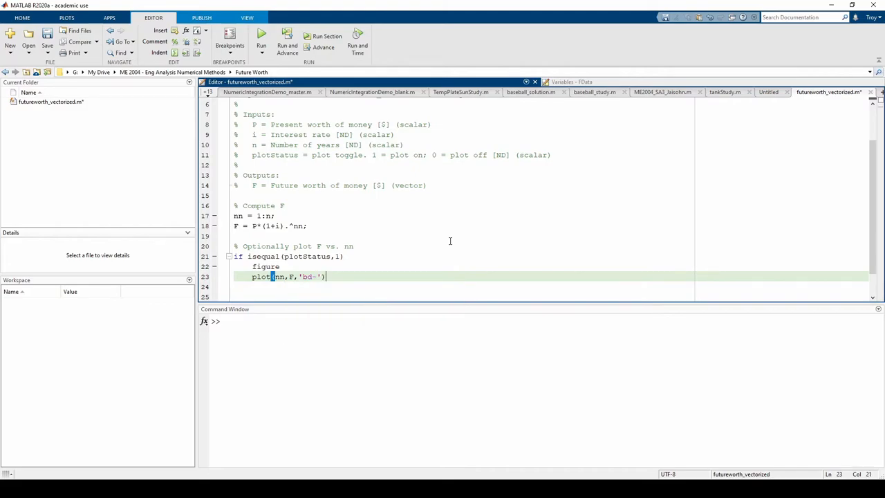
text(grid on)
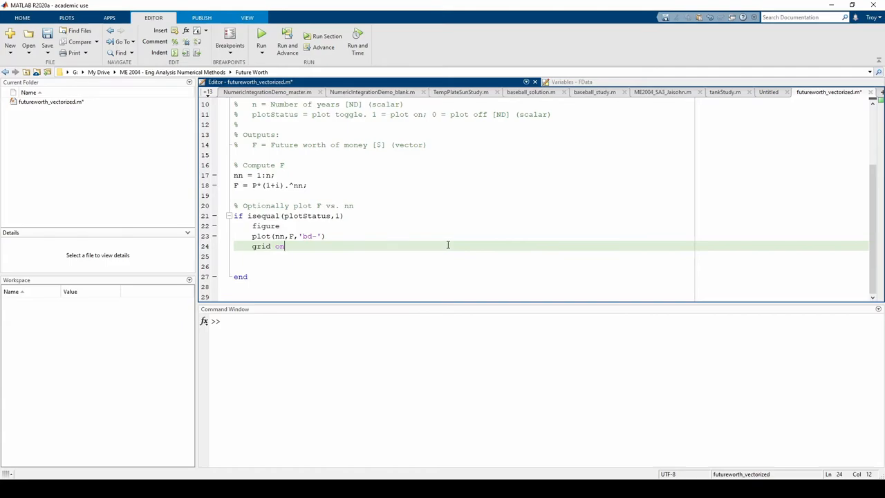
Label the axes 'Years [ND]' and 'Future Value [$]'
text(xlabel()
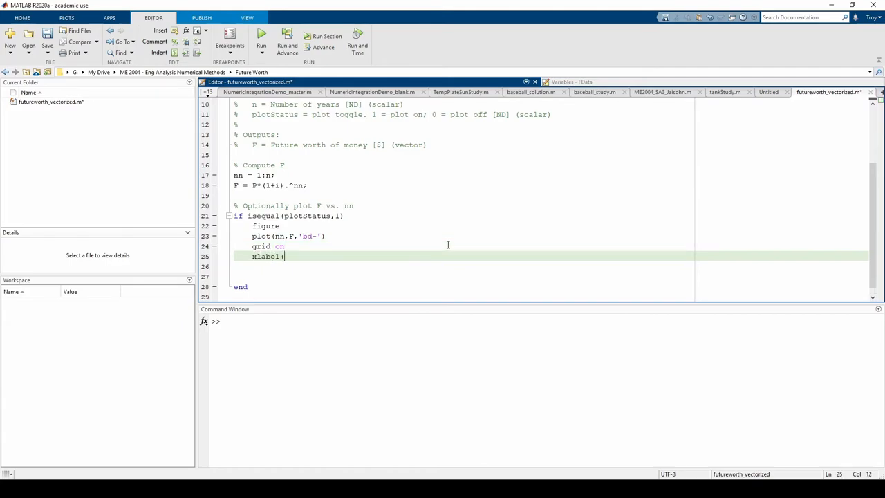
text('Years)
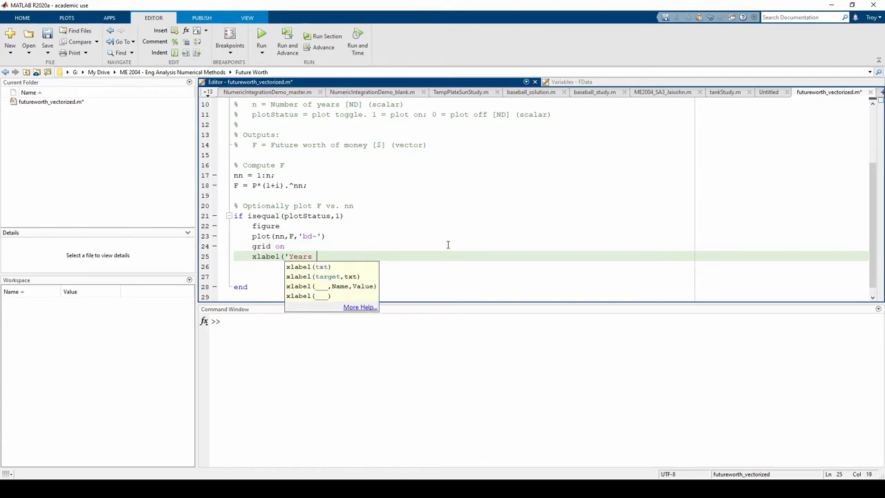
text([ND]')
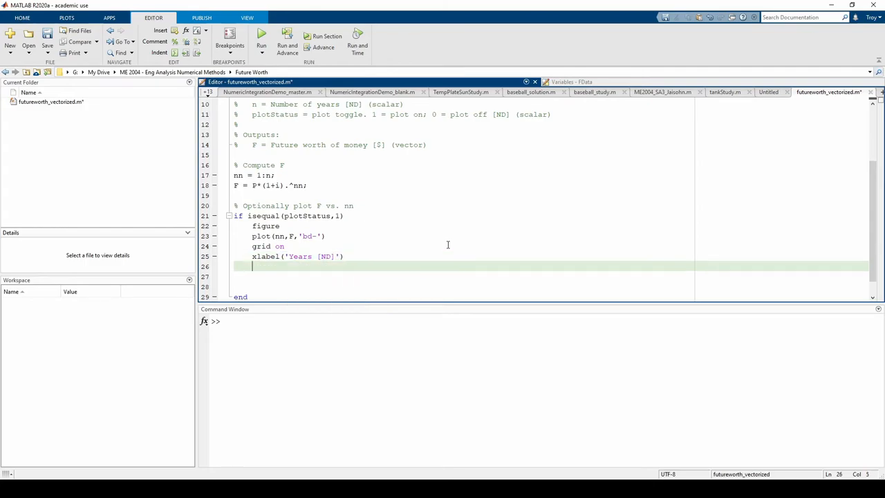
text(ylabel(')
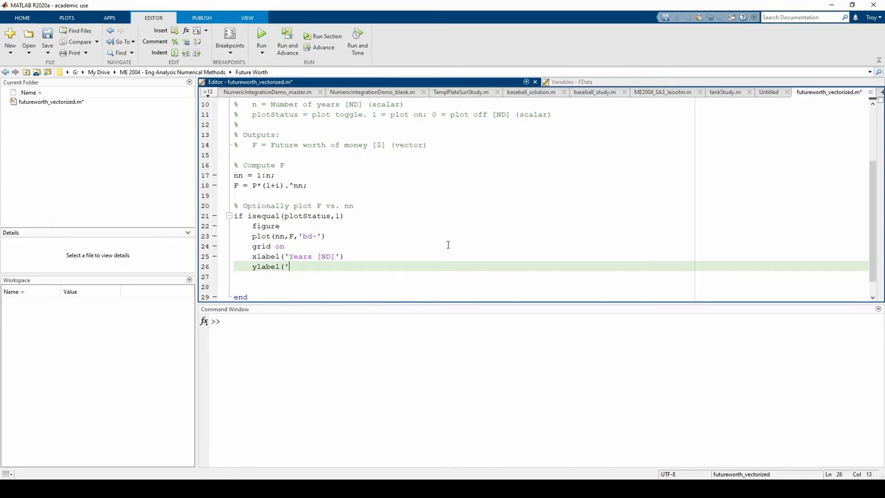
text(Future Value [)
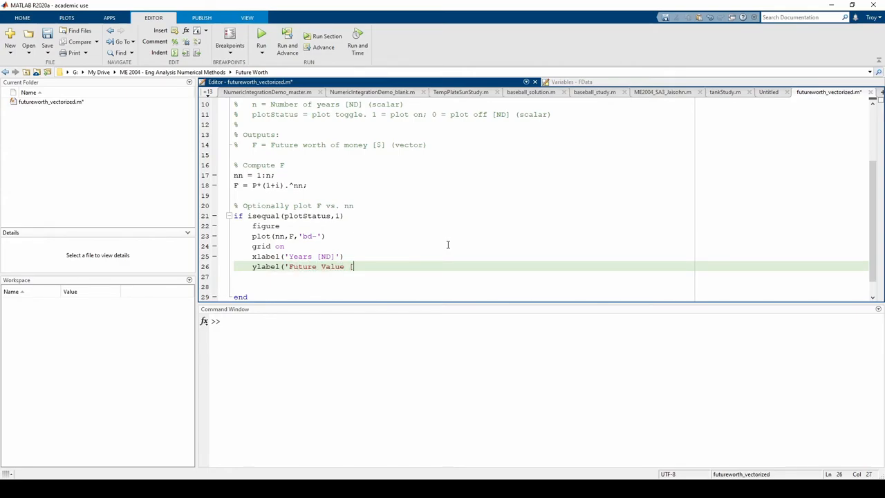
text($]'))
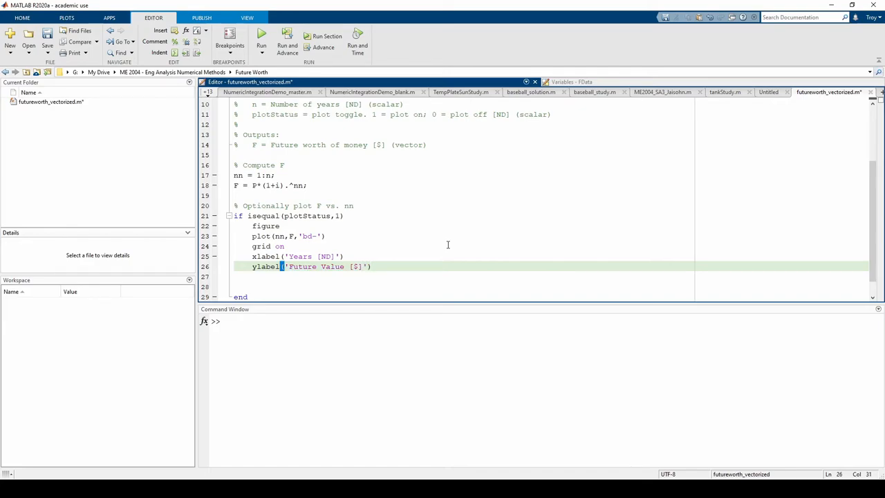
Title the plot 'Future Value of Money Compounded Annually (Vectorized)'
text(title(')
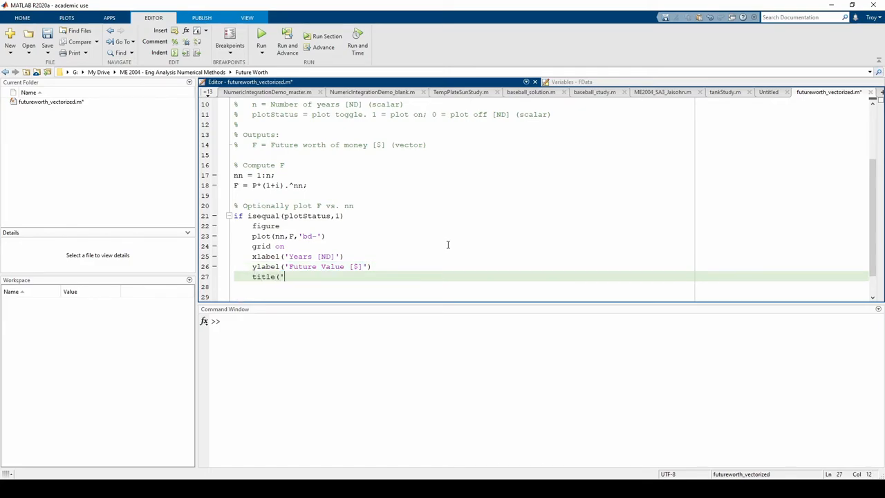
text(Future V)
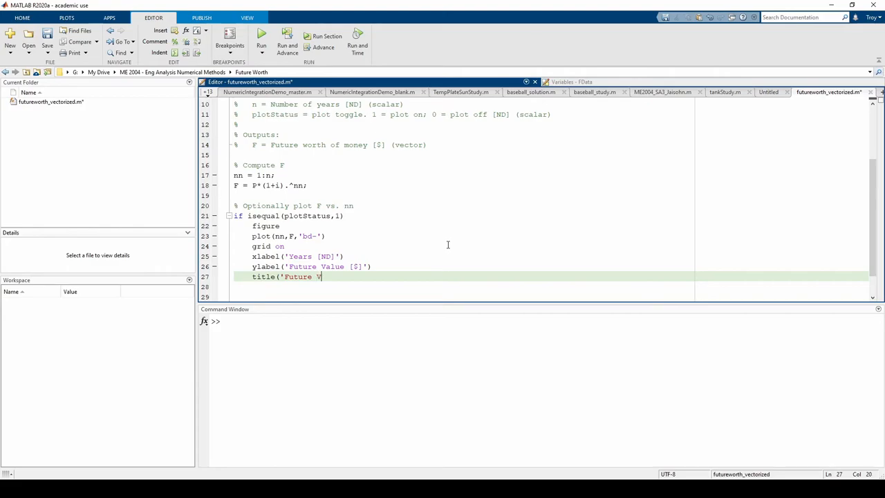
text(alue of Money)
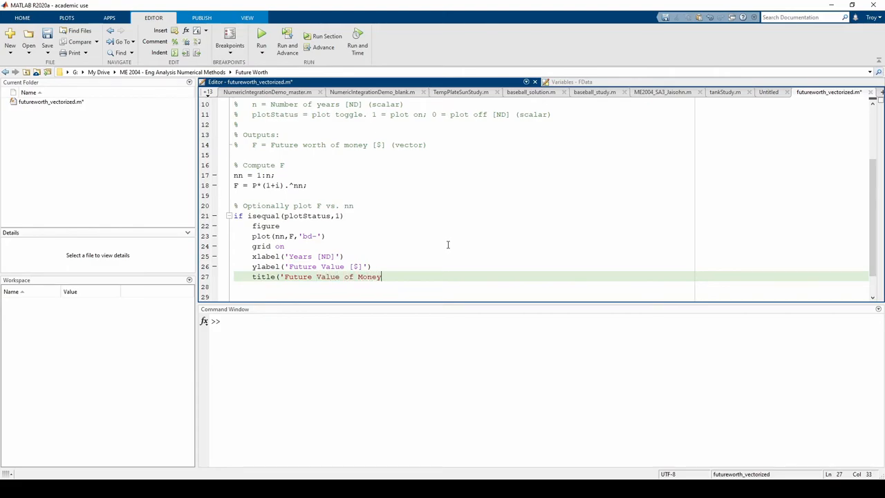
text(Compounded)
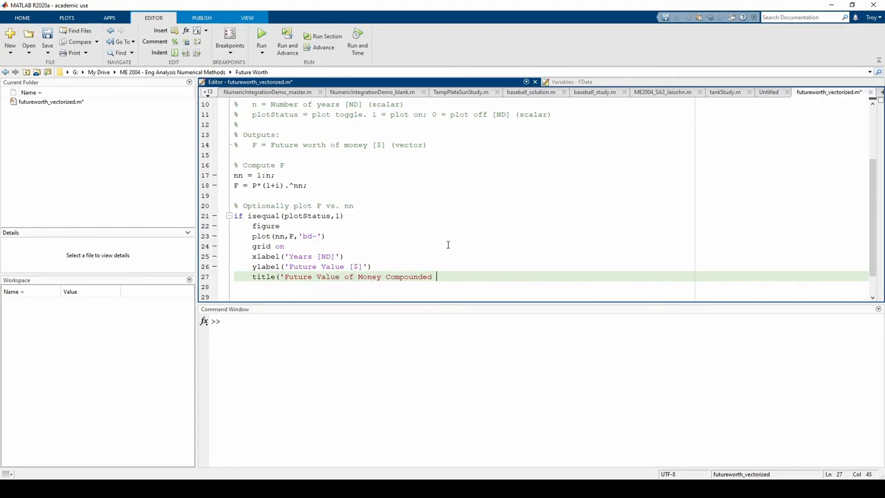
text(Annually)
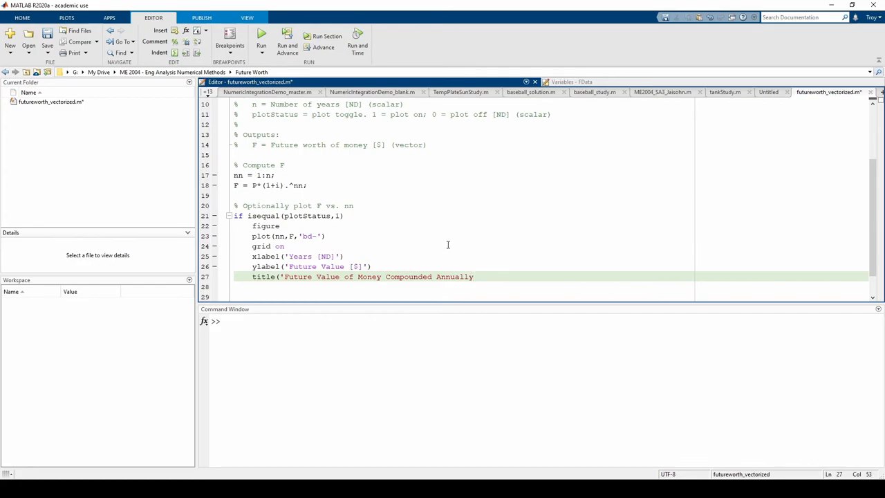
text((Vectorized)
click(548, 287)
text(end)
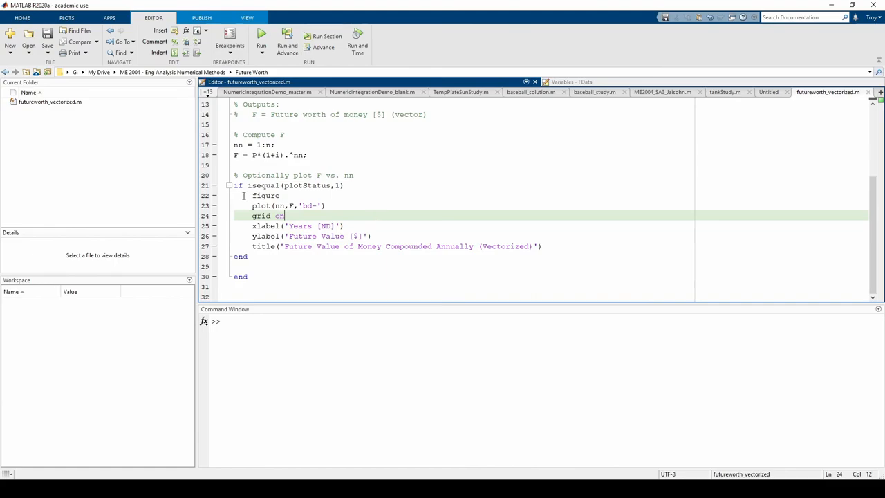
double_click(266, 195)
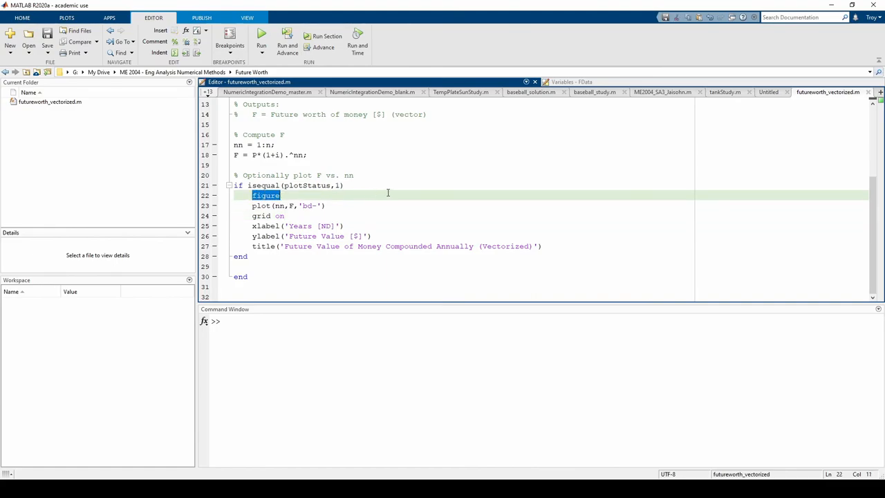